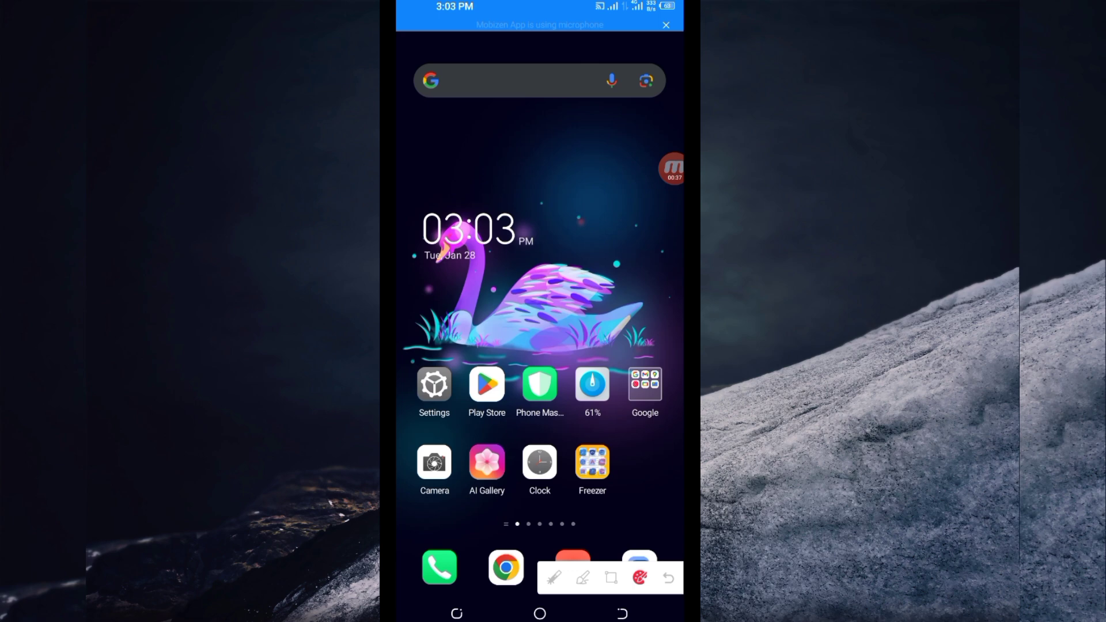
Launch Google Play Store and activate its search bar to show recent VPN searches
click(486, 385)
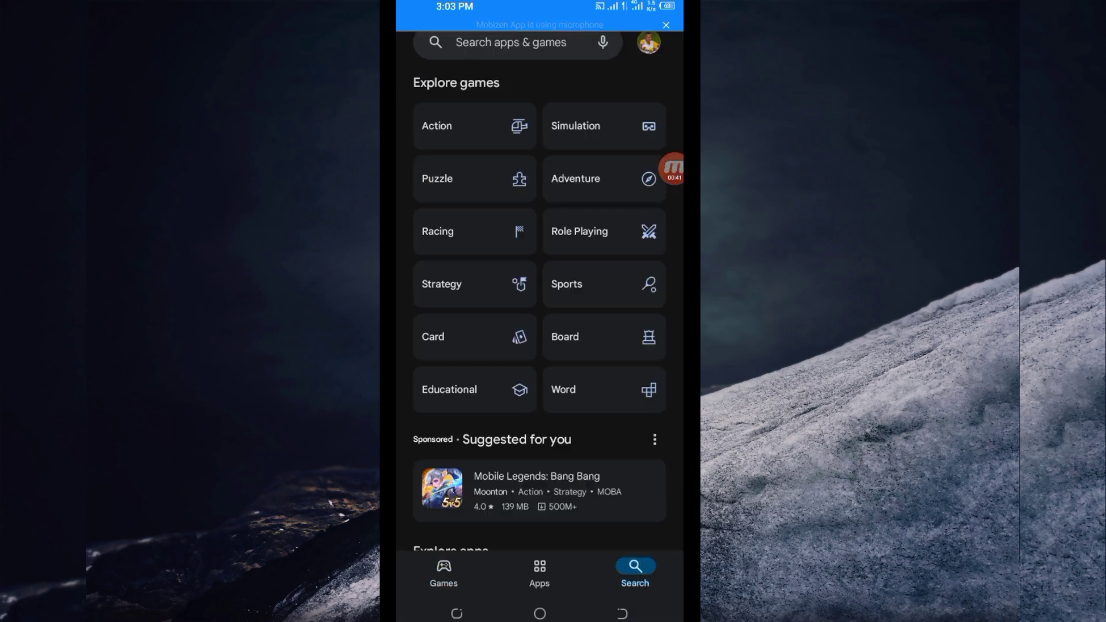
click(510, 42)
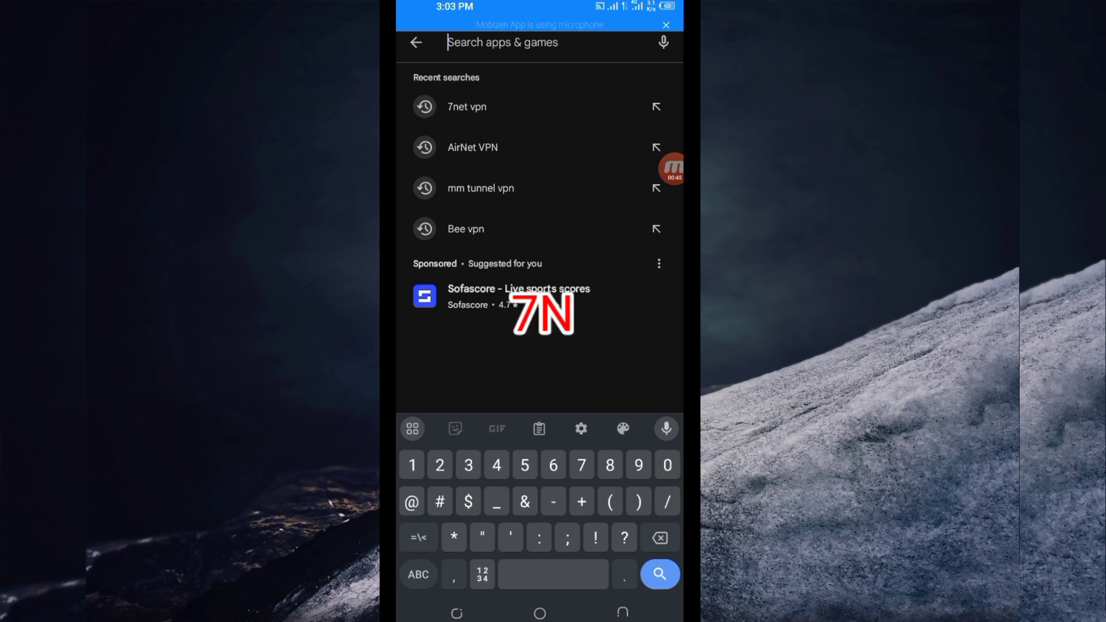
Search for '7net VPN' and install 7NET VPN - Fast & Secure
text(7net VPN)
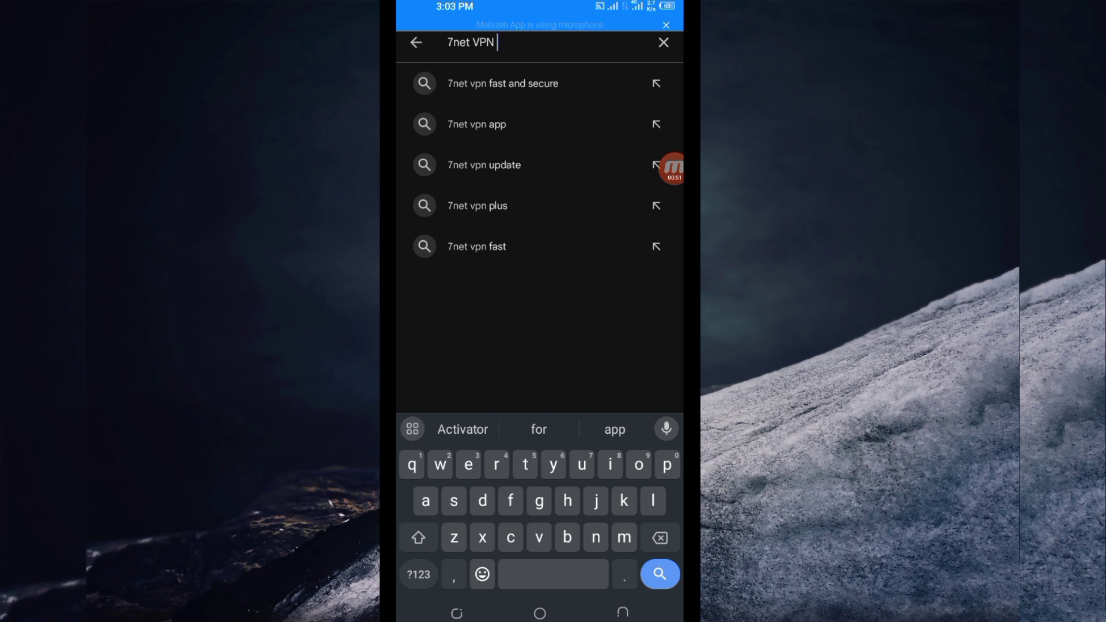
click(476, 124)
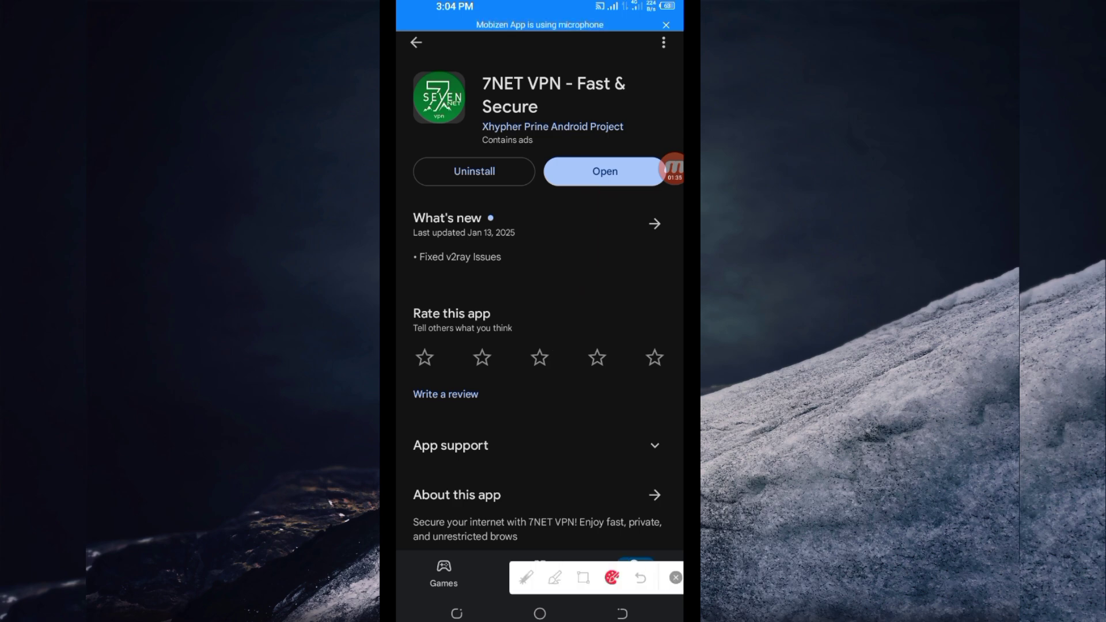
Open 7NET VPN from its store page to reach the disconnected home screen
click(603, 172)
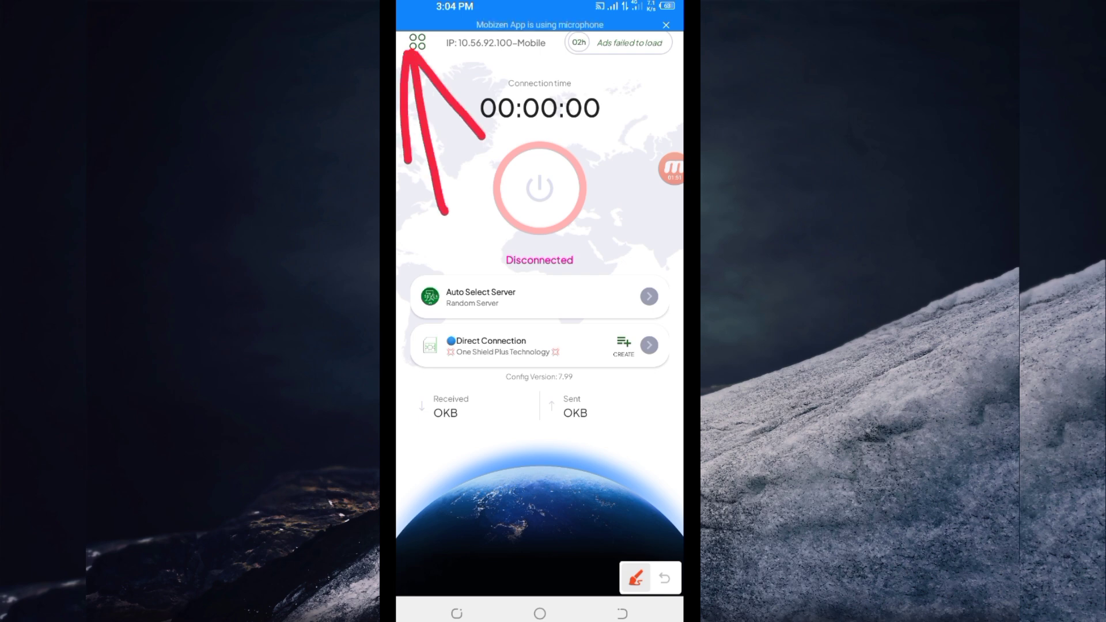
Move through the 7NET VPN screens and open the Direct Connection network list
click(417, 42)
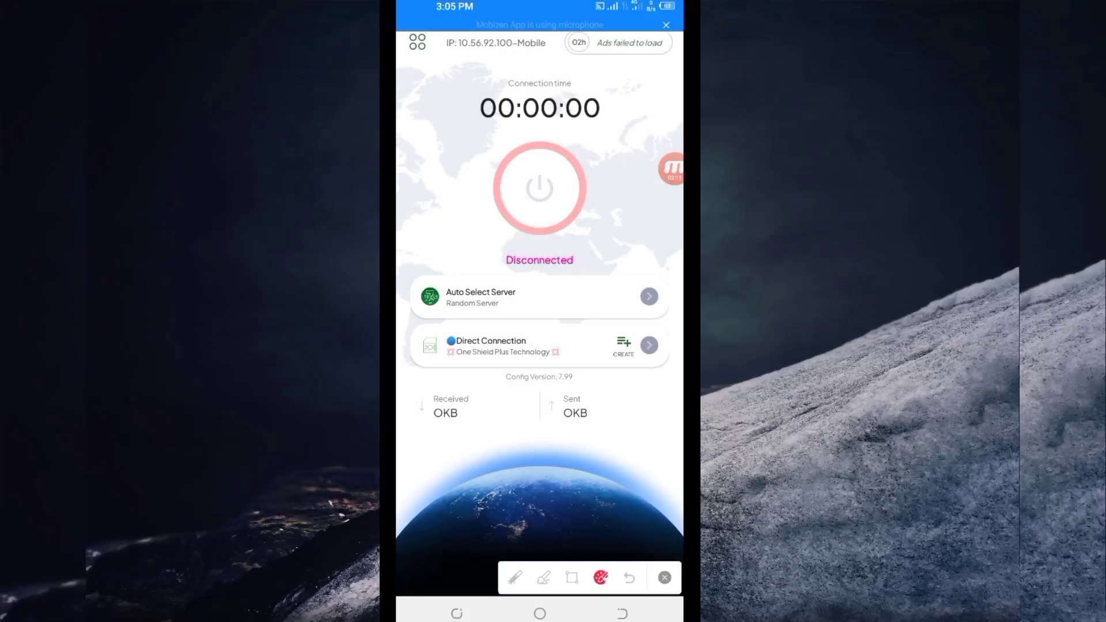
drag(493, 253, 655, 266)
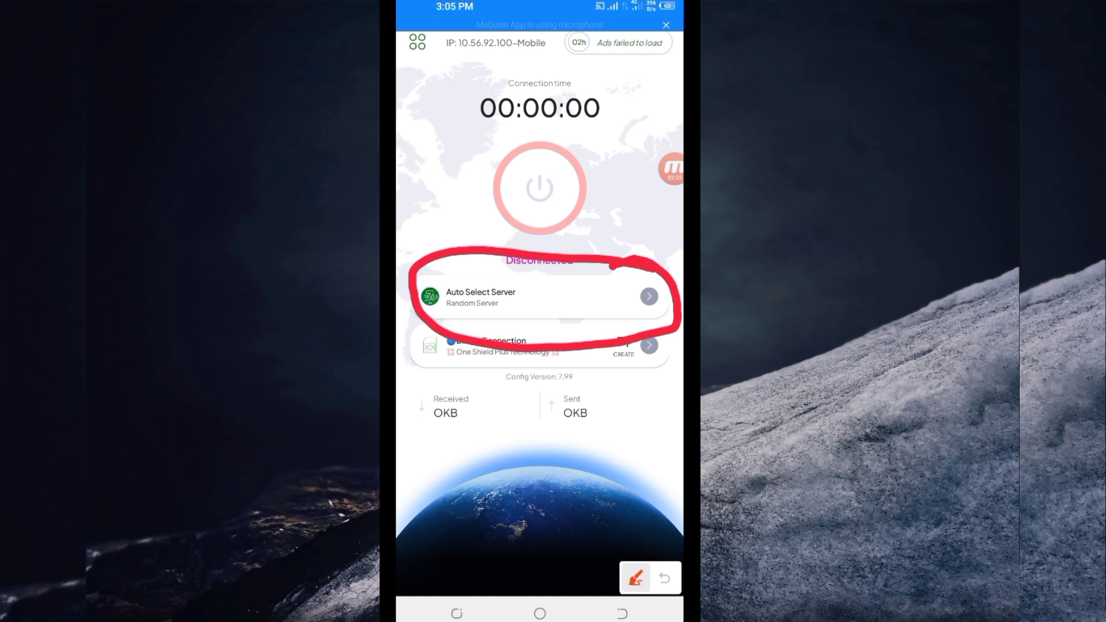
click(663, 577)
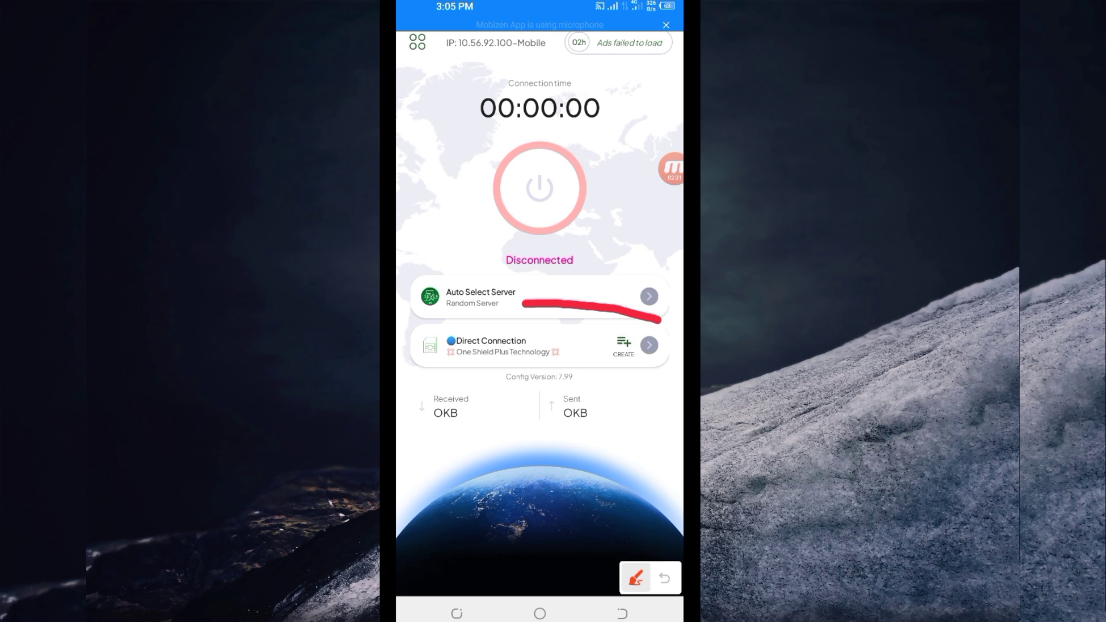
drag(522, 302, 678, 371)
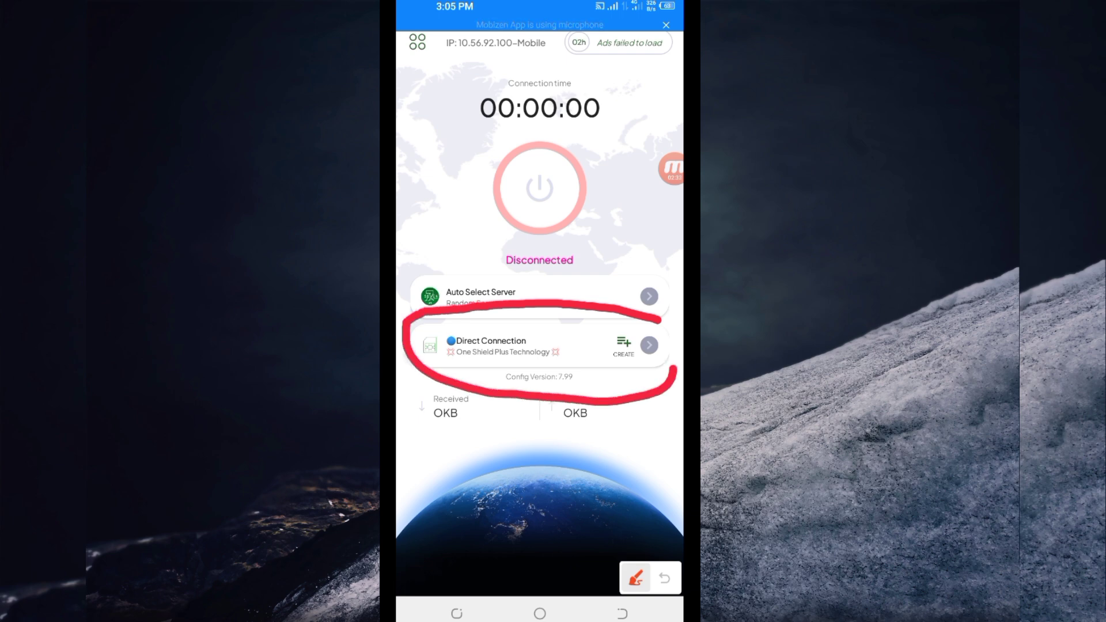
click(663, 578)
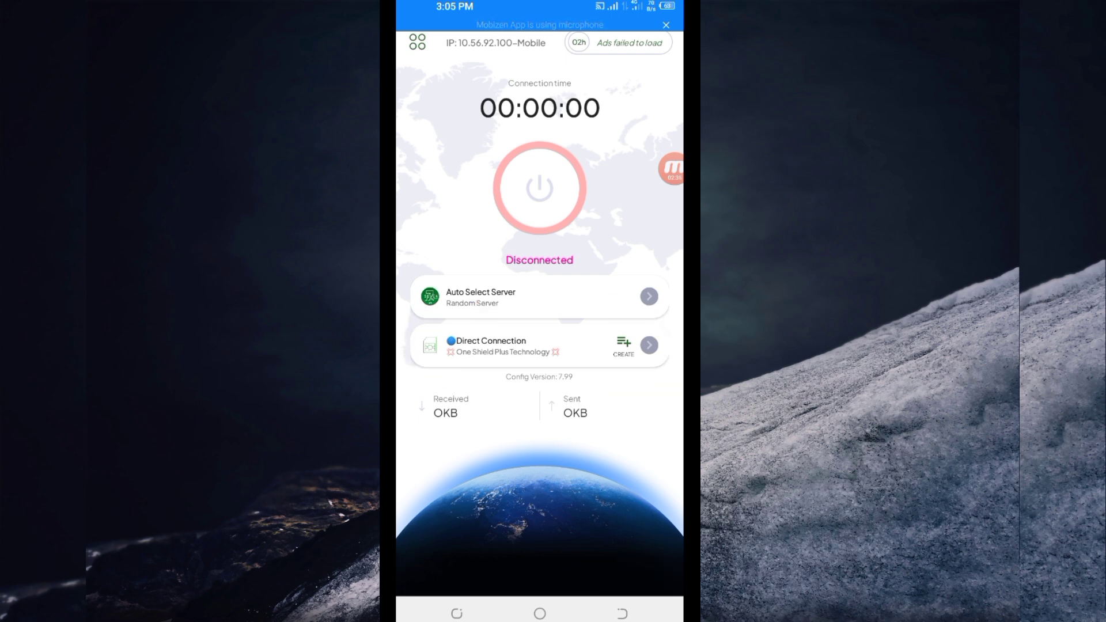
click(539, 346)
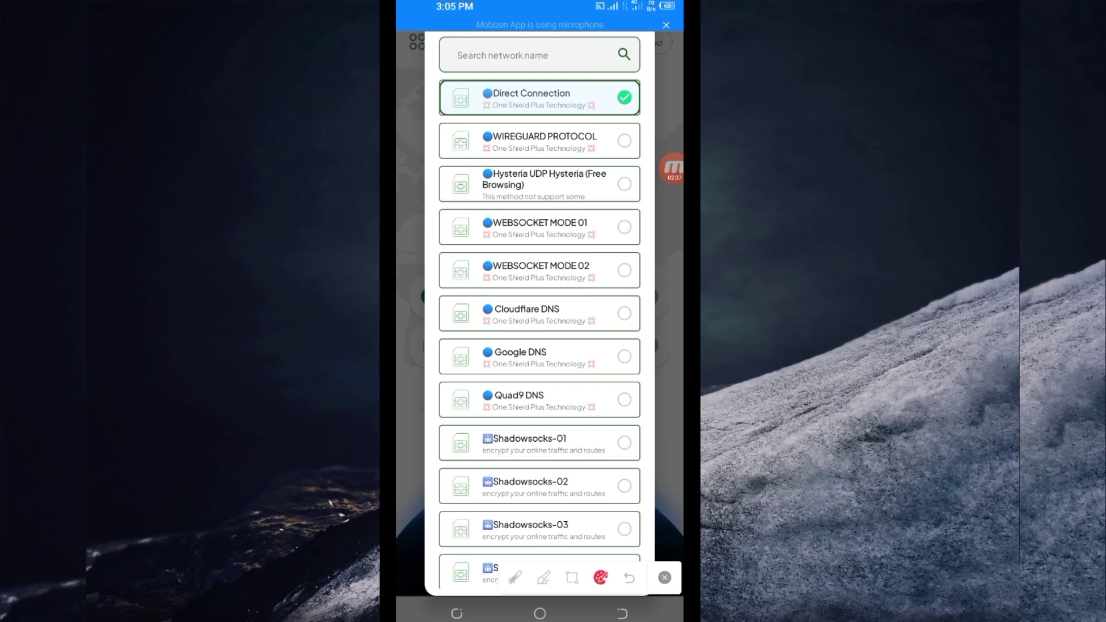
Filter networks by 'udp' and select Hysteria UDP Hysteria (Free Browsing)
click(539, 56)
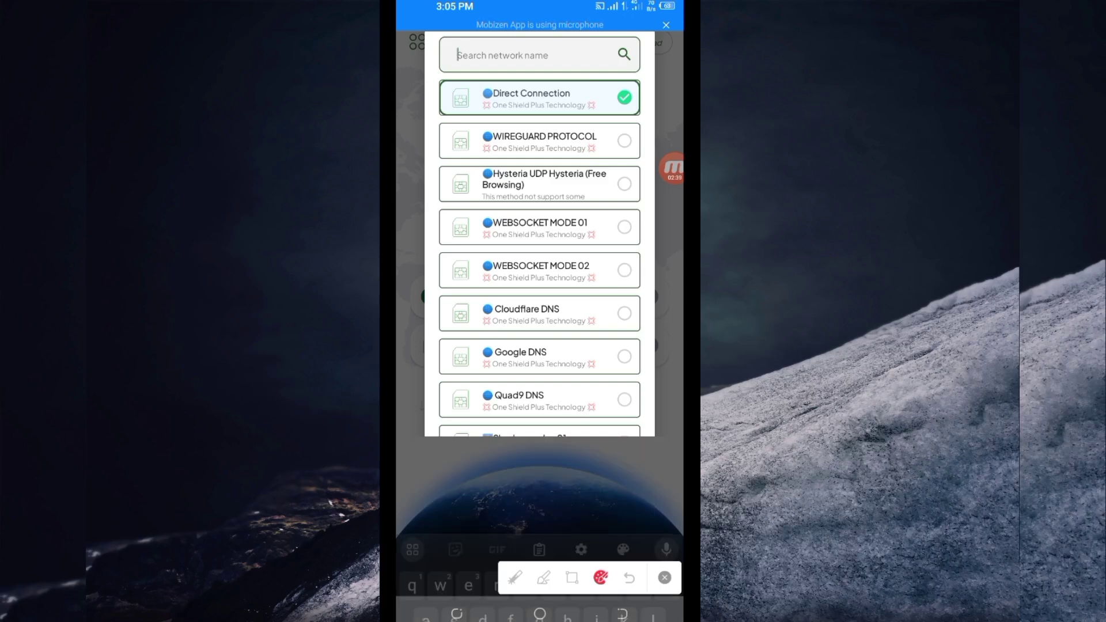
text(udp)
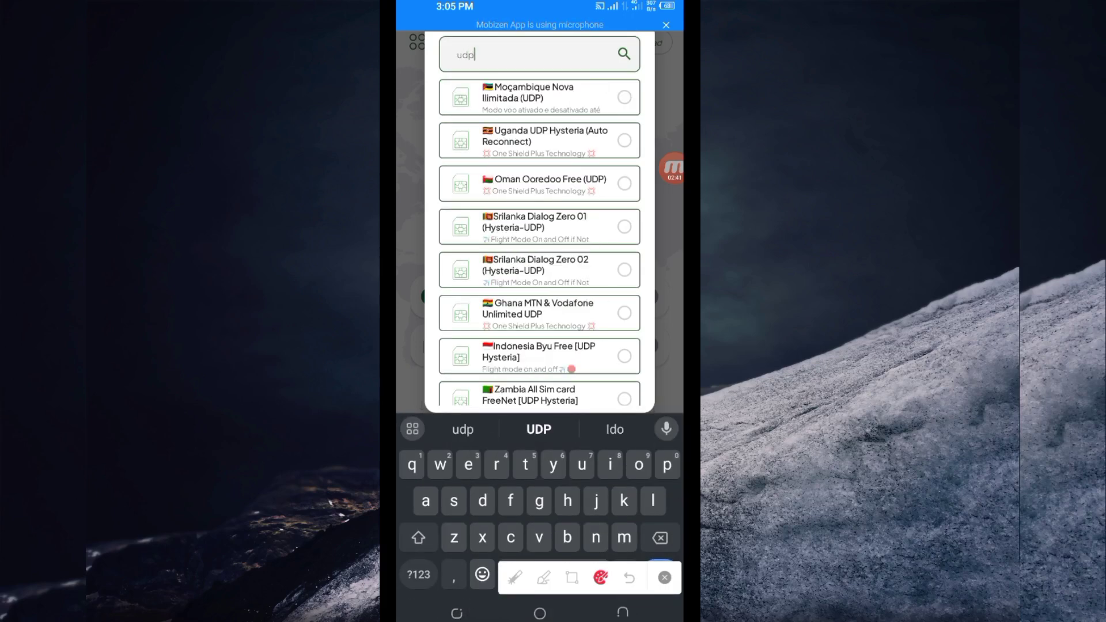
scroll(down, 3)
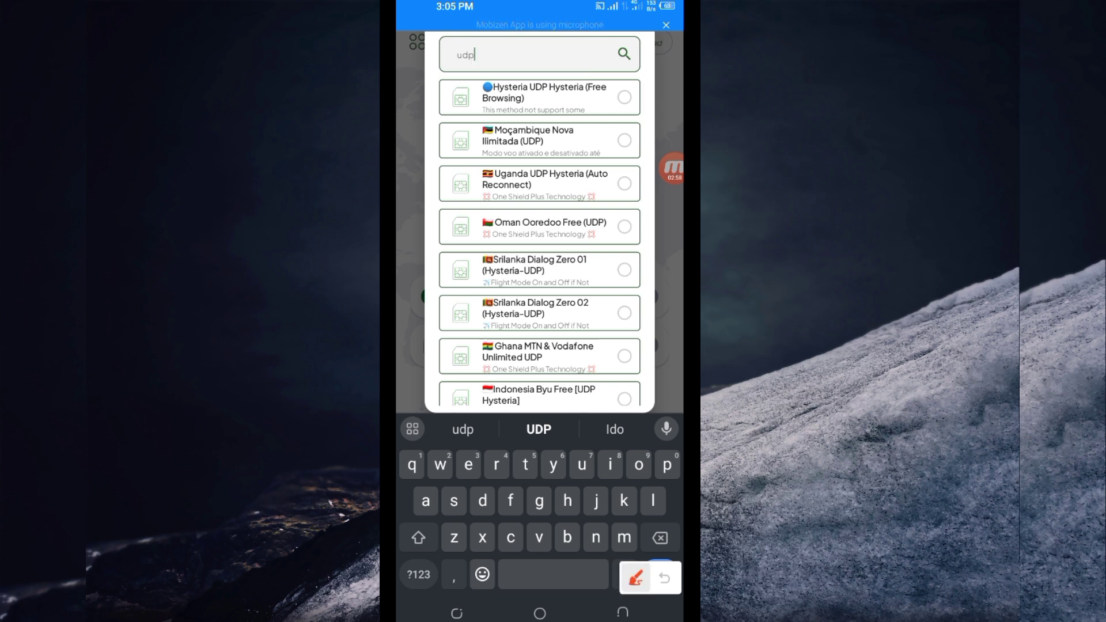
drag(493, 60, 628, 82)
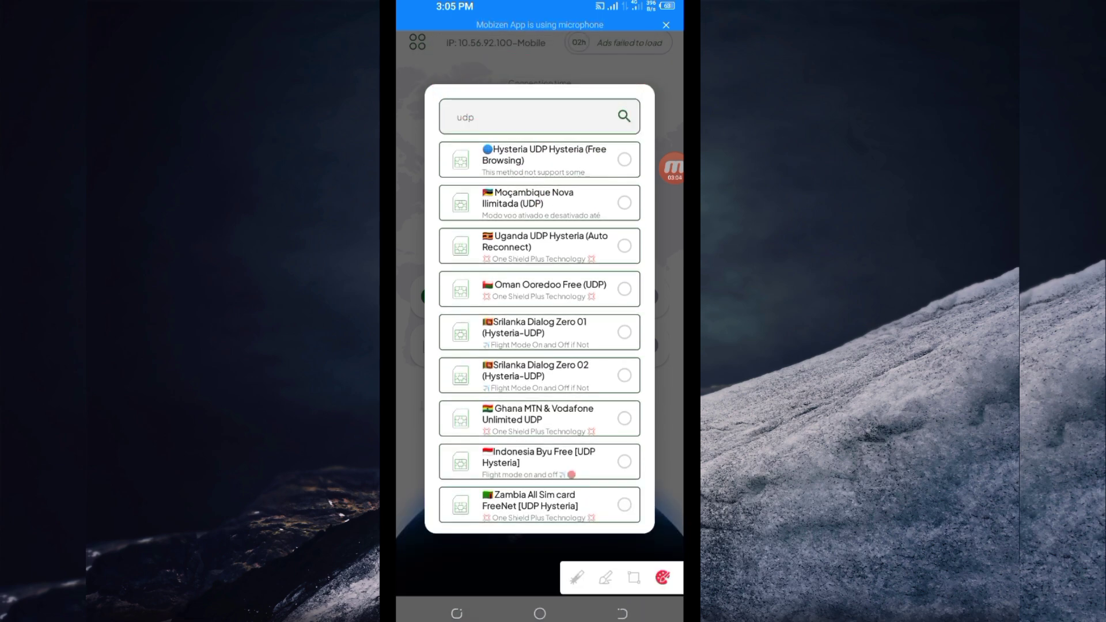
click(540, 160)
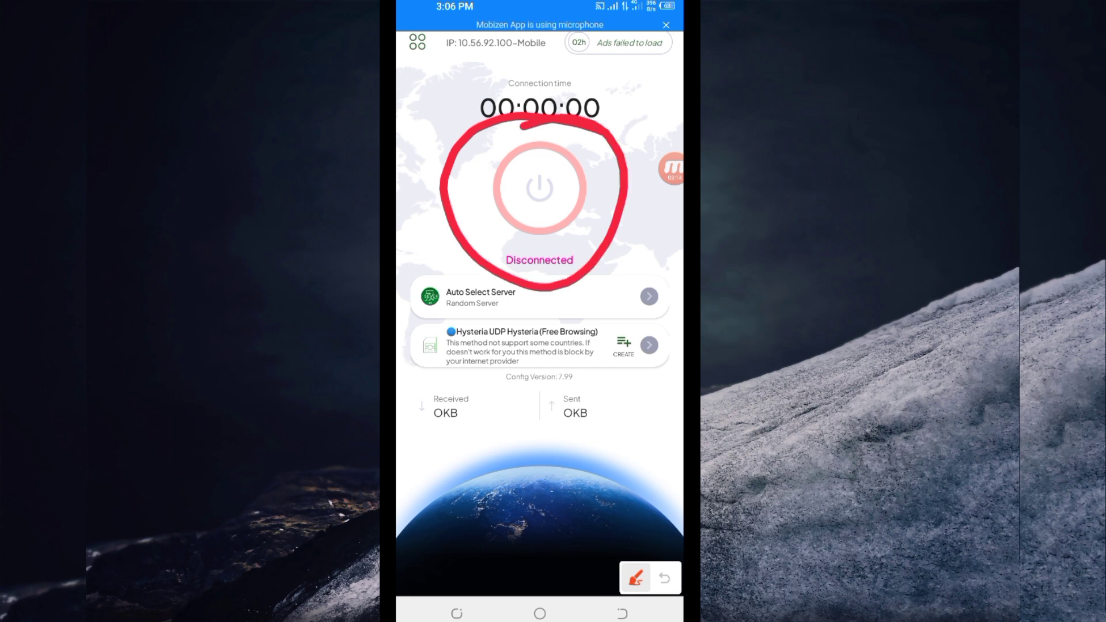
Start the VPN connection with the power button
click(539, 186)
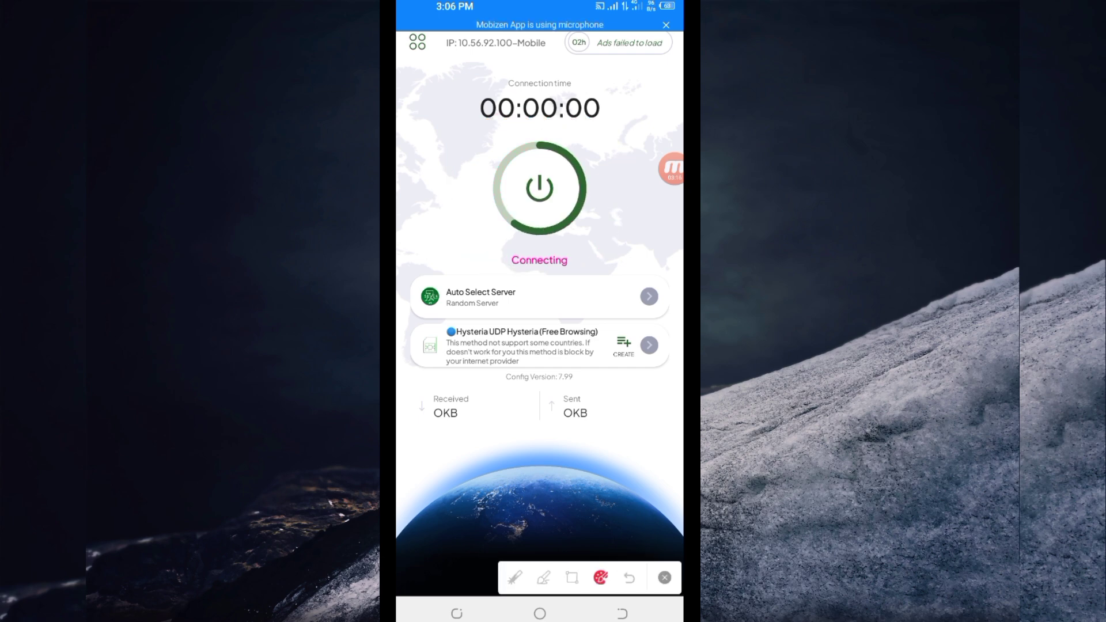